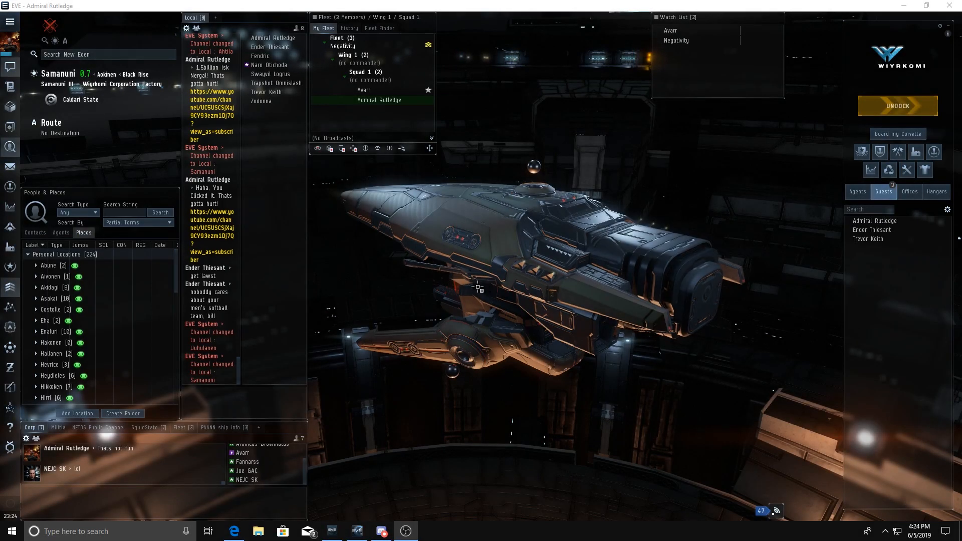
Turn the docked frigate in the hangar view and bring up its fitting overview
drag(479, 287, 501, 293)
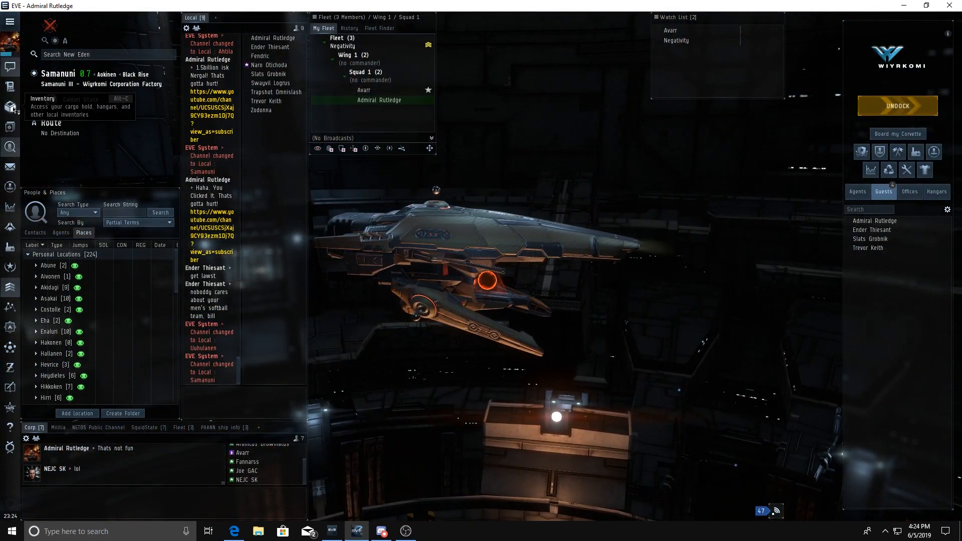
click(10, 107)
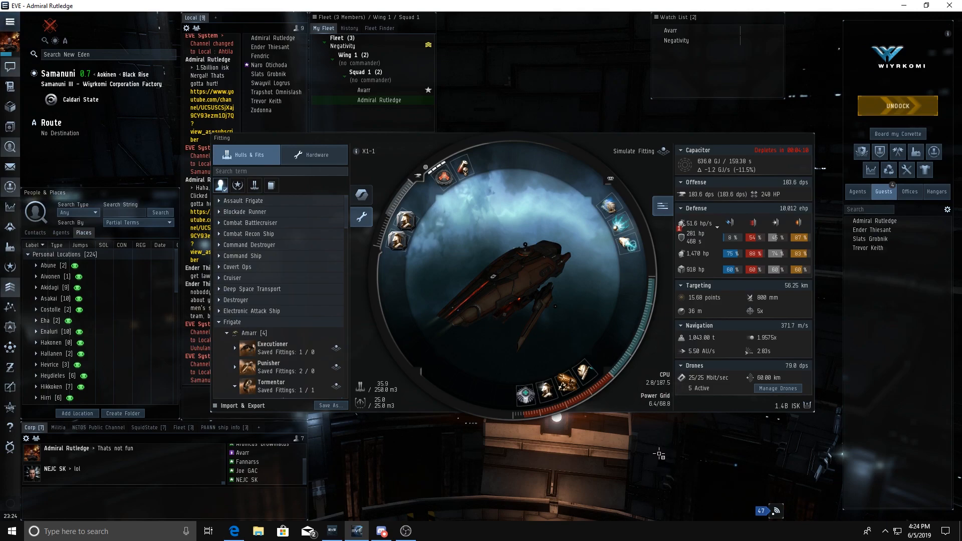
mouse_move(614, 318)
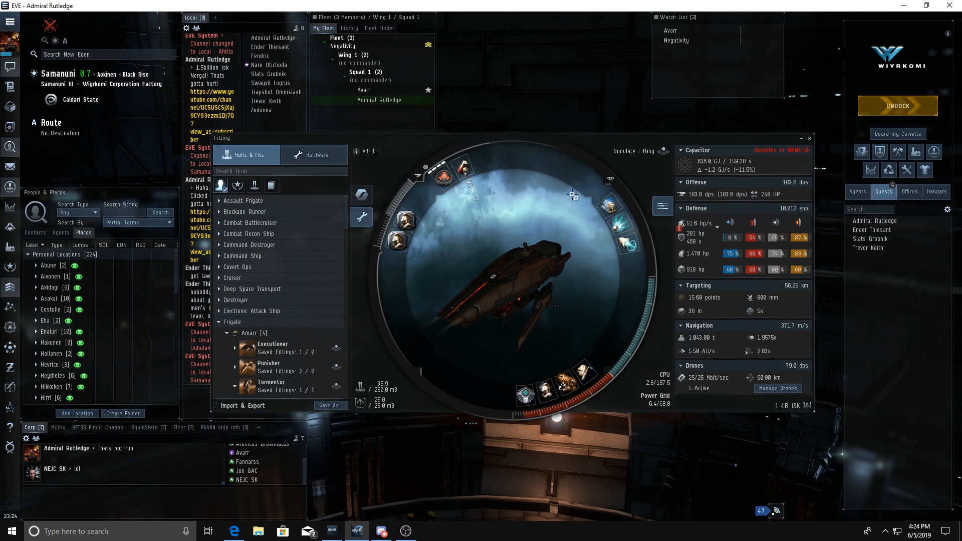
mouse_move(610, 205)
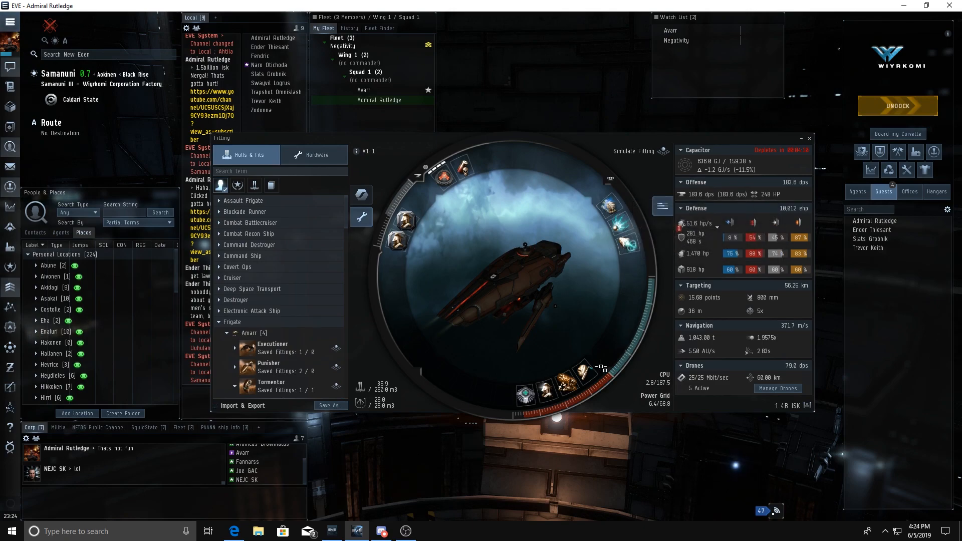
mouse_move(583, 372)
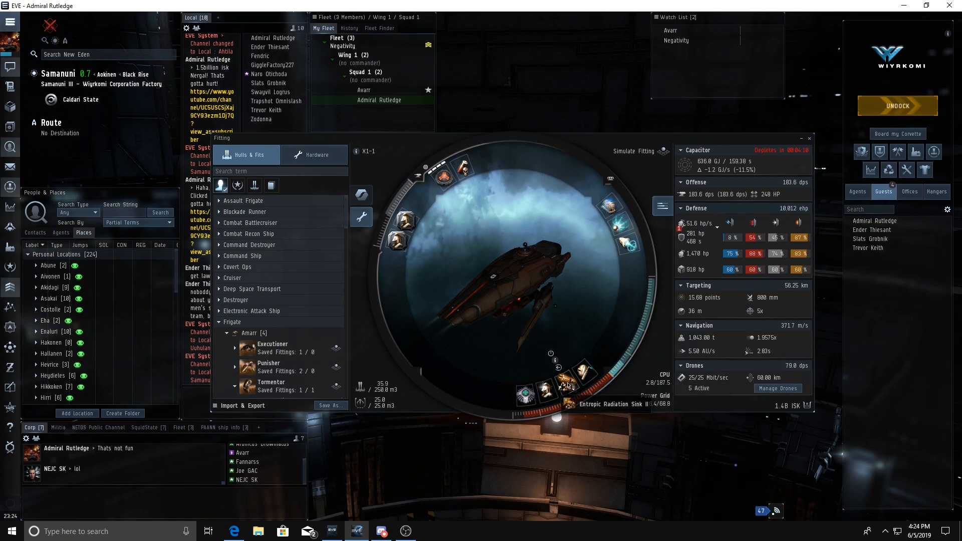
mouse_move(546, 390)
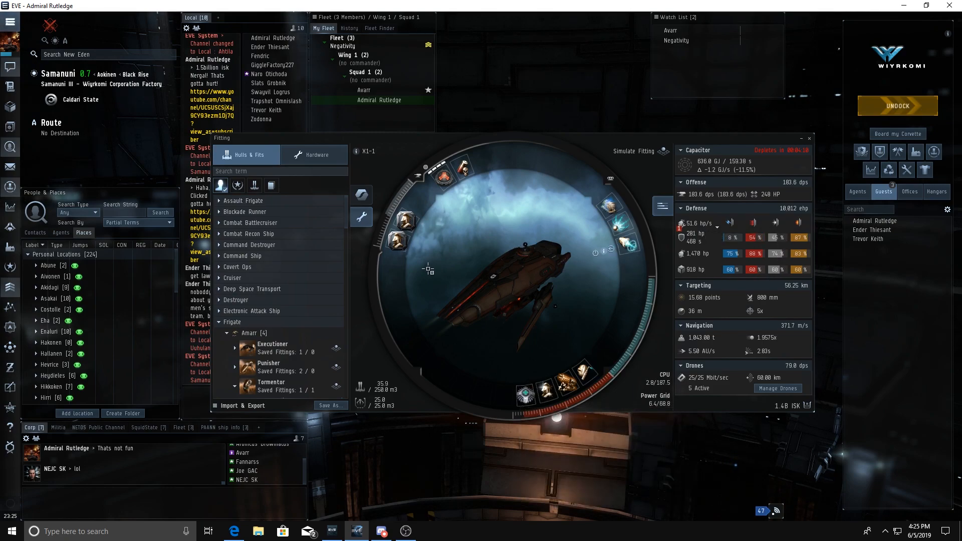
mouse_move(405, 220)
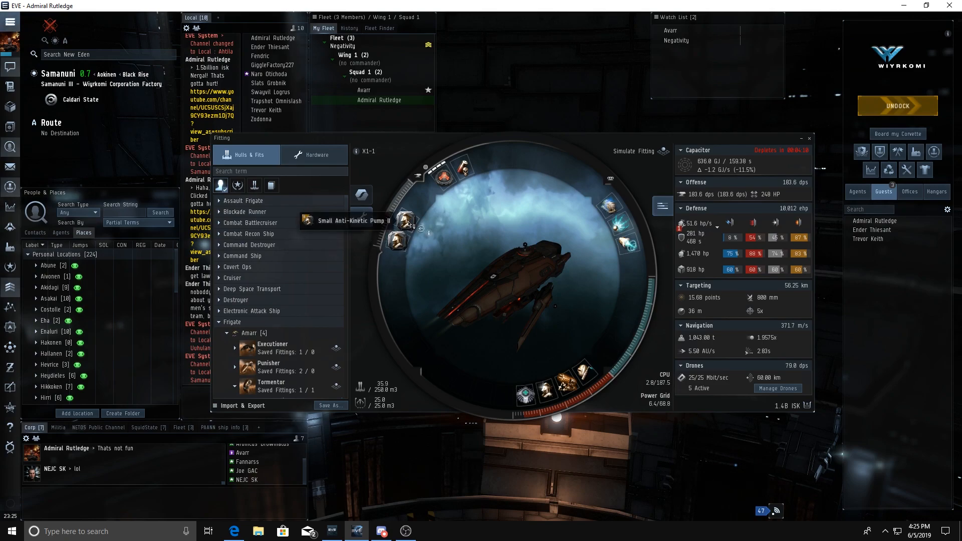
mouse_move(397, 241)
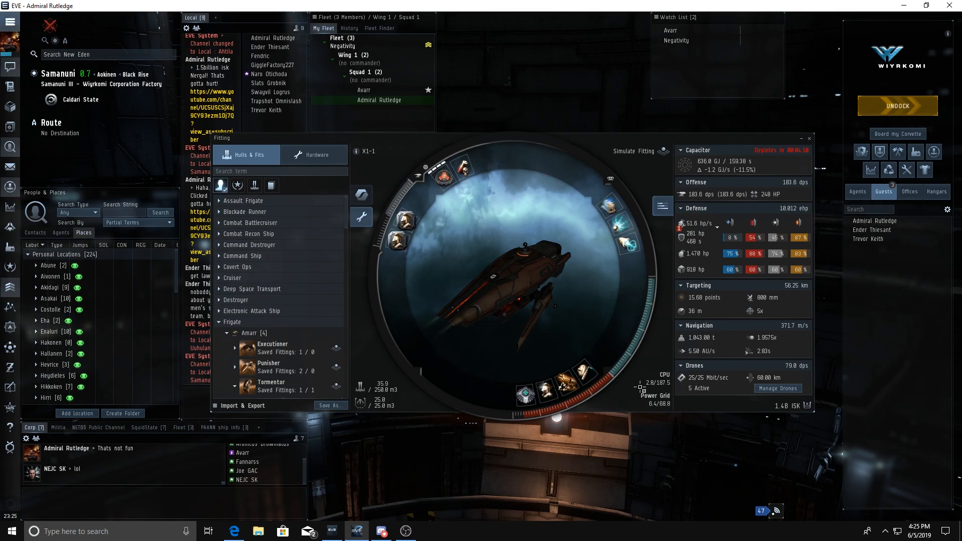
mouse_move(312, 347)
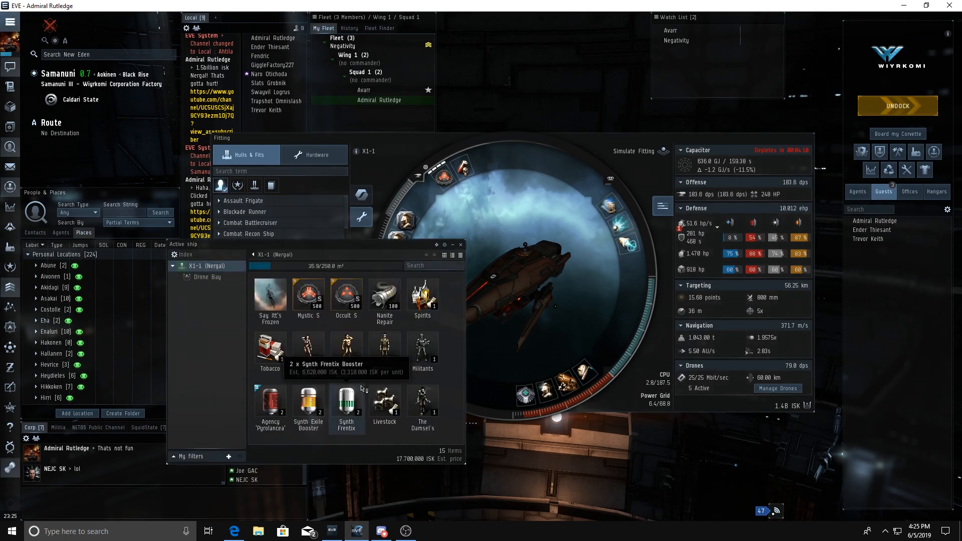
mouse_move(271, 399)
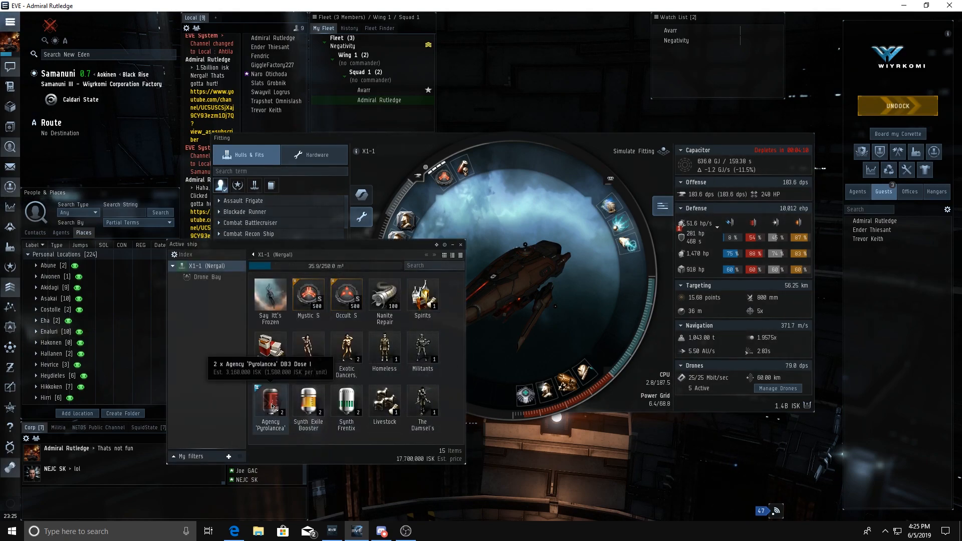
View info on the Agency 'Pyrolancea', Synth Exile and Synth Frentix boosters before leaving the station
double_click(270, 399)
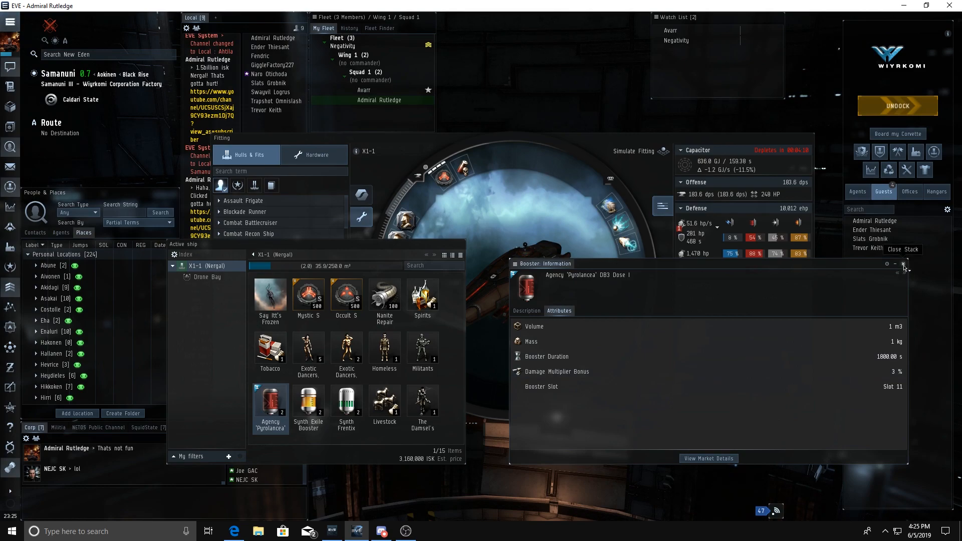
right_click(309, 405)
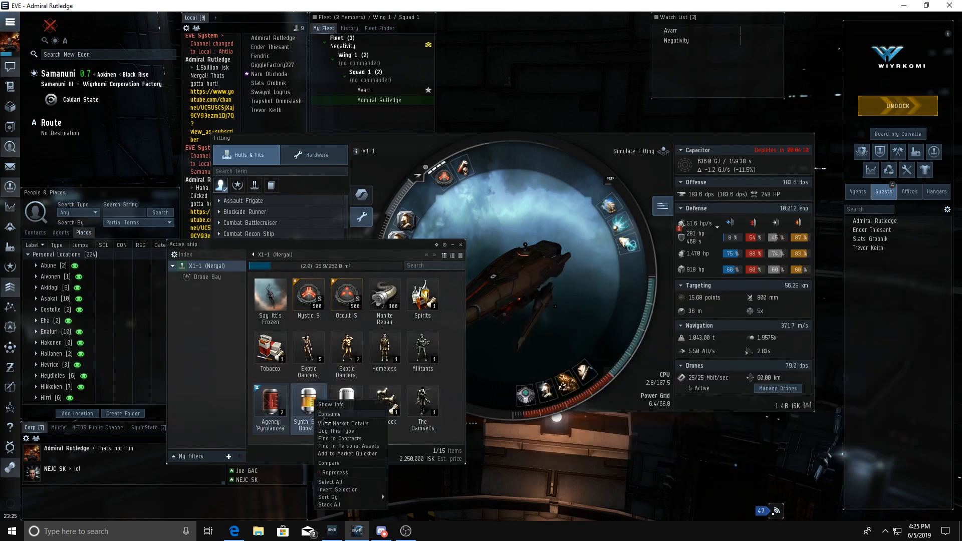
click(331, 404)
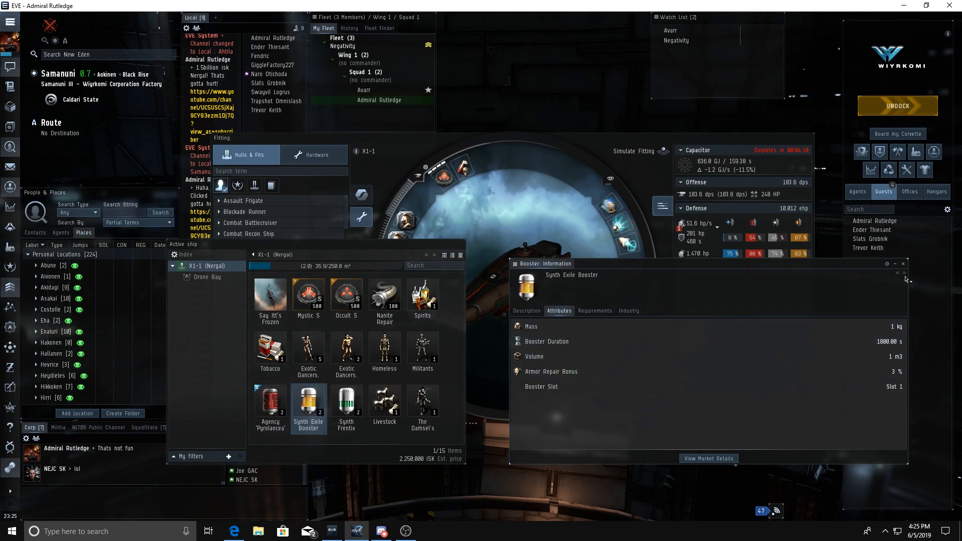
right_click(347, 405)
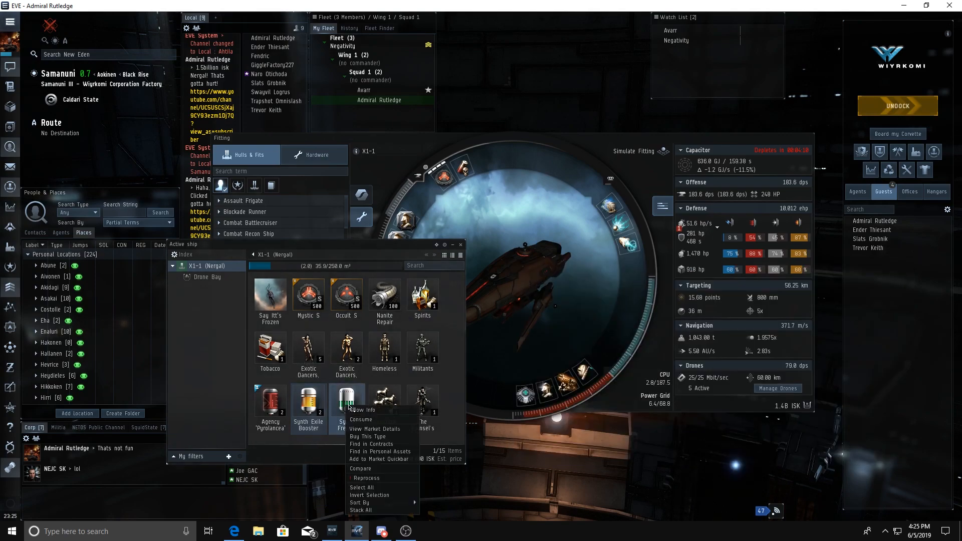
click(363, 410)
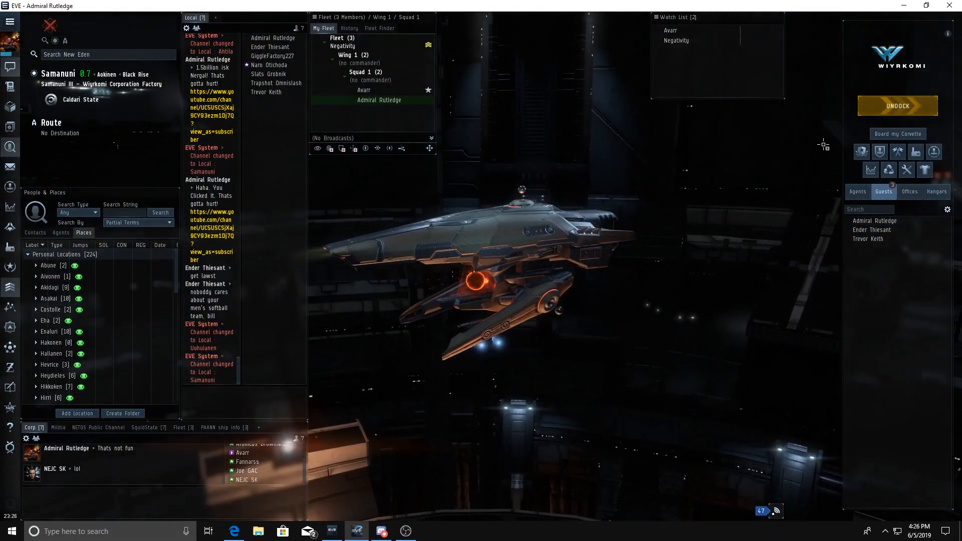
click(897, 106)
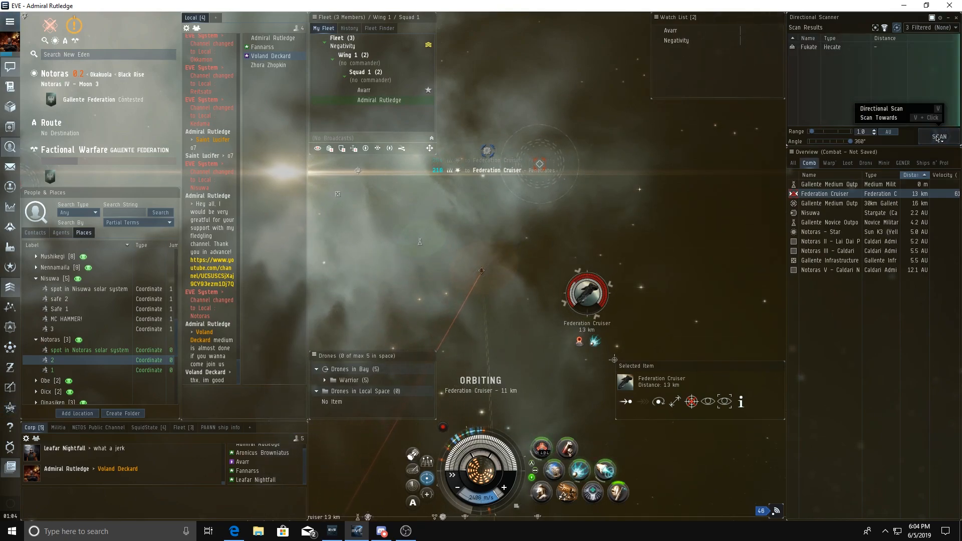
Scan for nearby ships, then select and orbit the incoming enemy Hecate
click(938, 136)
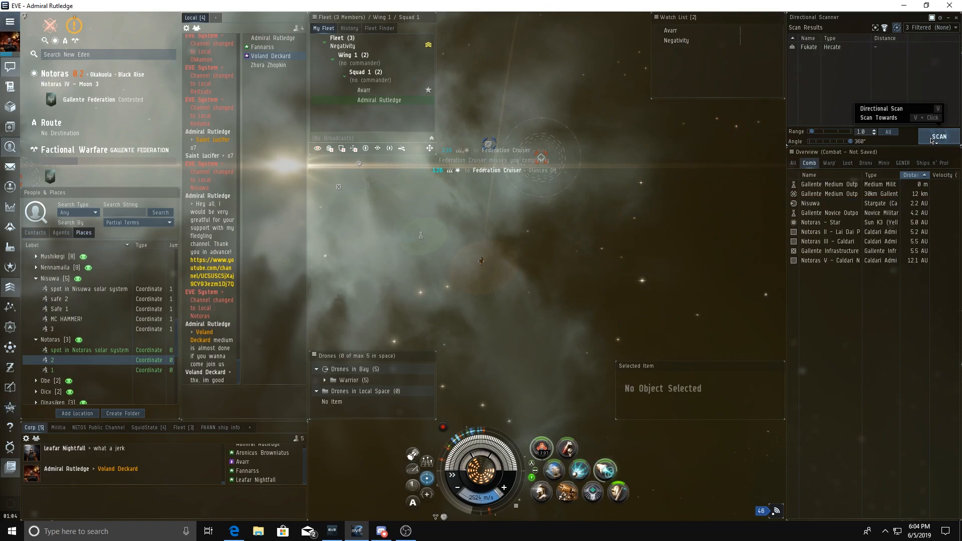
click(939, 136)
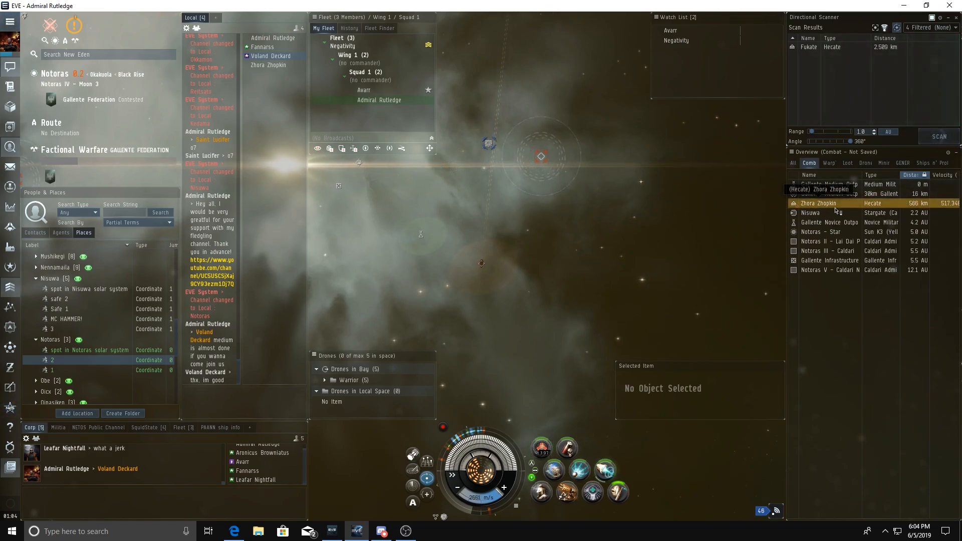
click(818, 203)
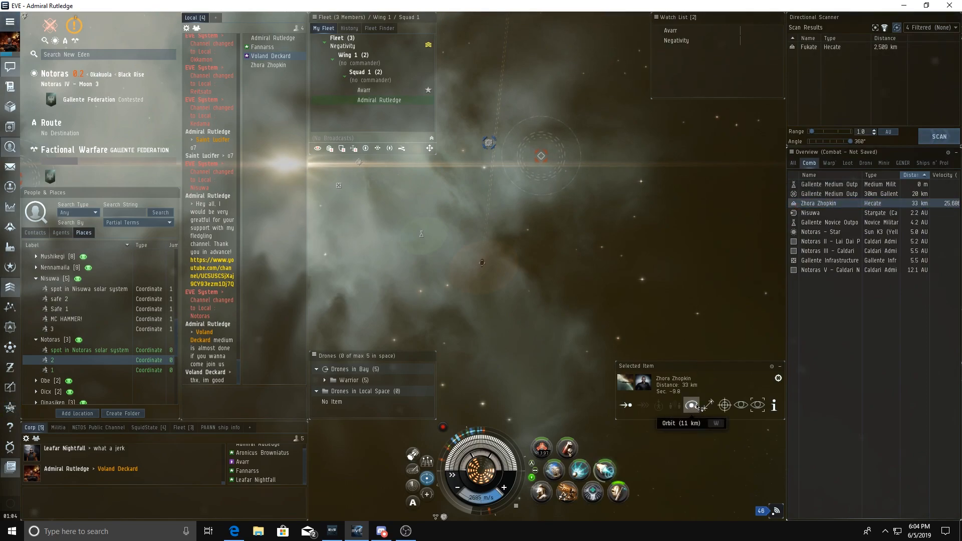
click(691, 405)
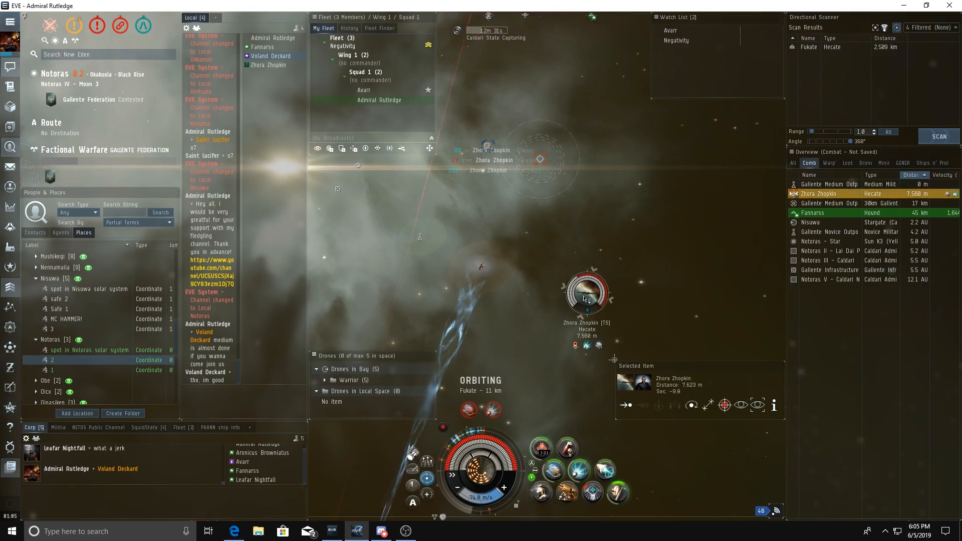
Tighten the orbit around the enemy Hecate to 1,000 m
right_click(586, 292)
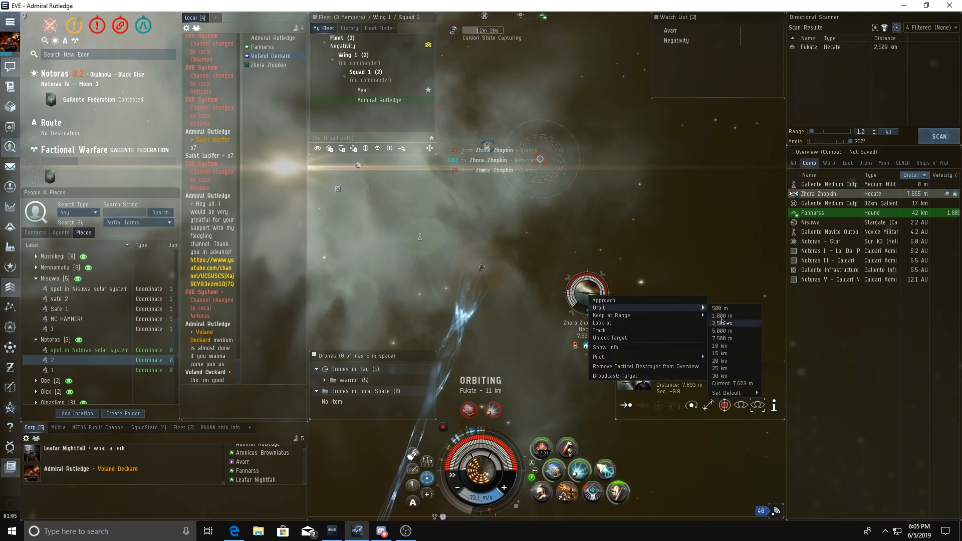
click(719, 316)
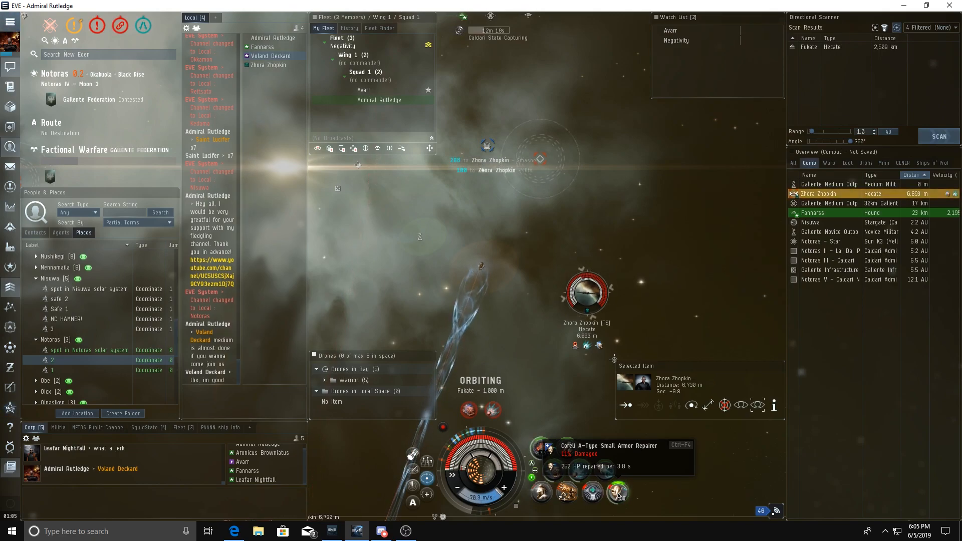
right_click(619, 491)
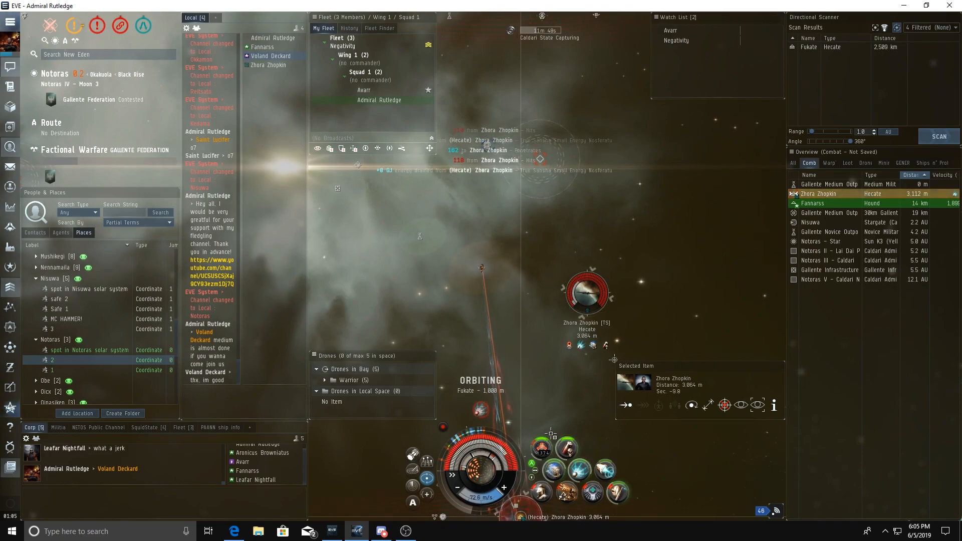
mouse_move(542, 448)
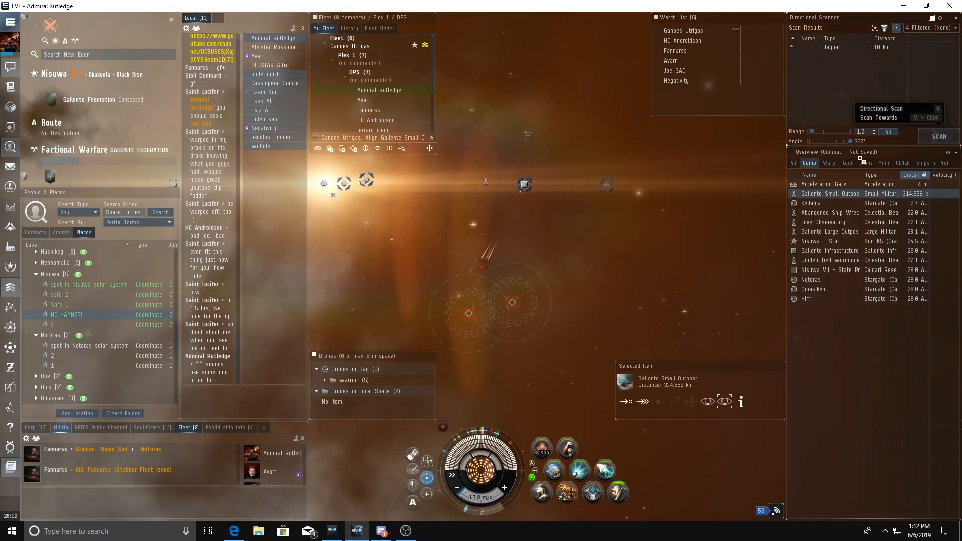
Bring up the Gallente Small Outpost actions and rescan for ships near the outpost
right_click(823, 184)
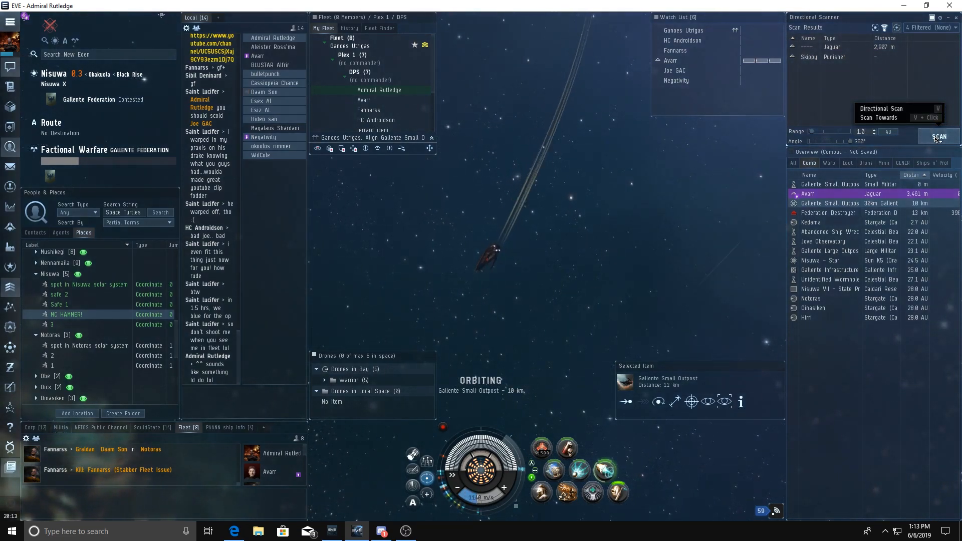
click(835, 222)
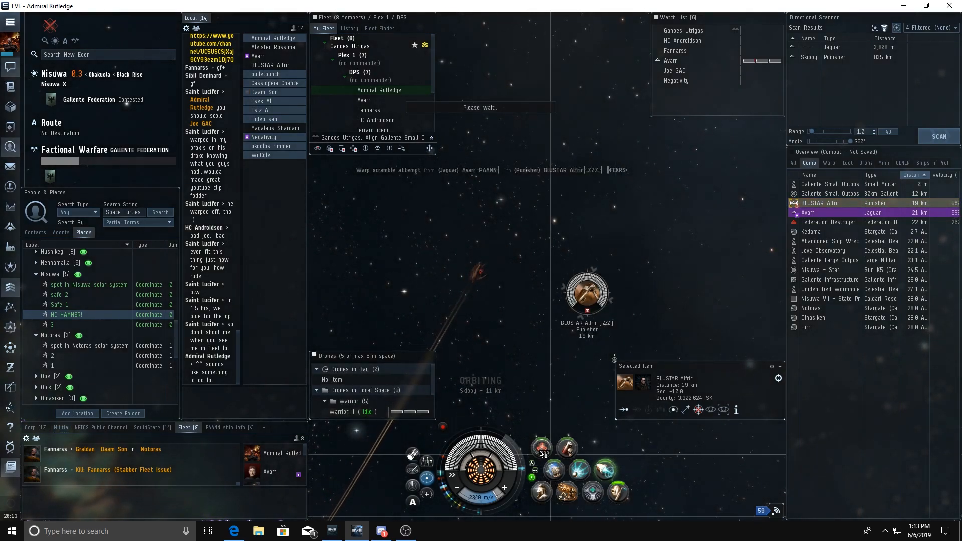
Lock onto the enemy Punisher and refresh the directional scan
click(552, 470)
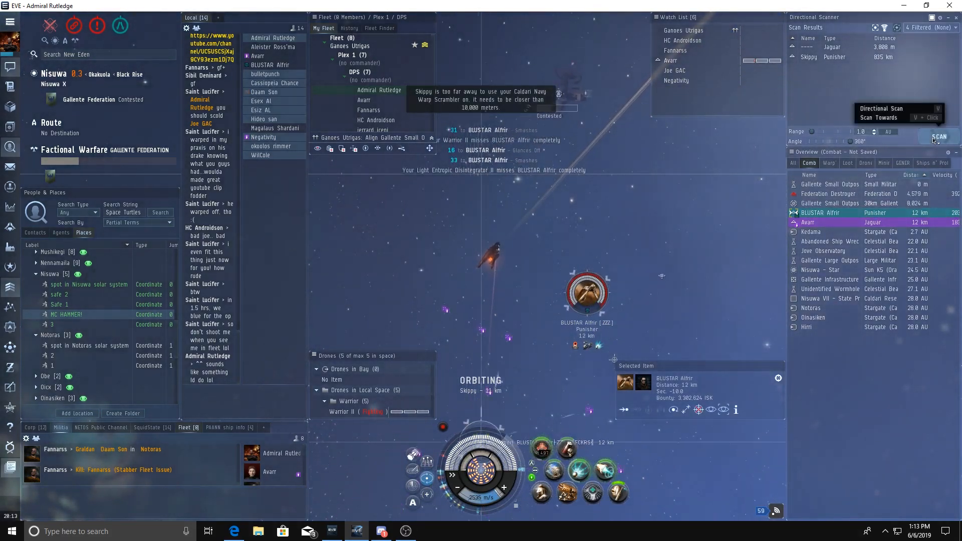
click(938, 137)
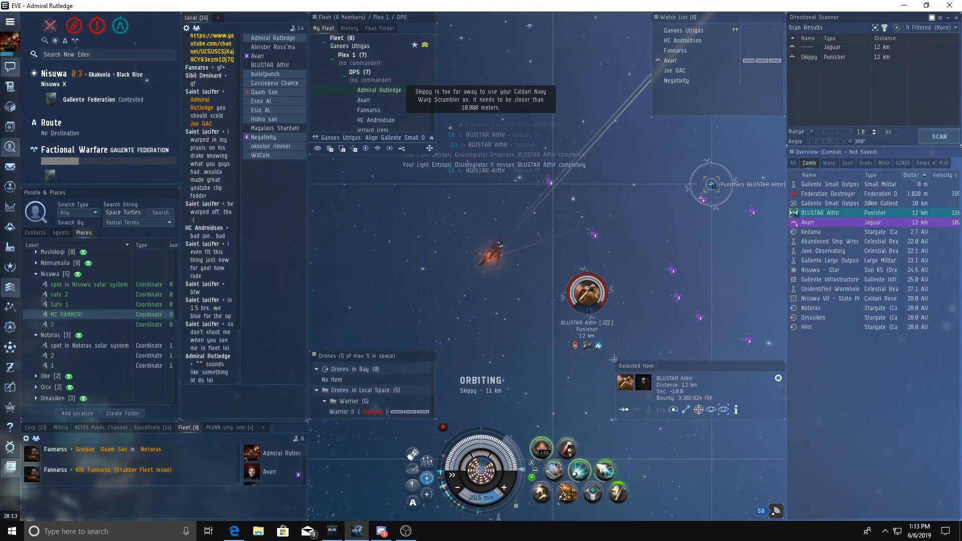
mouse_move(554, 470)
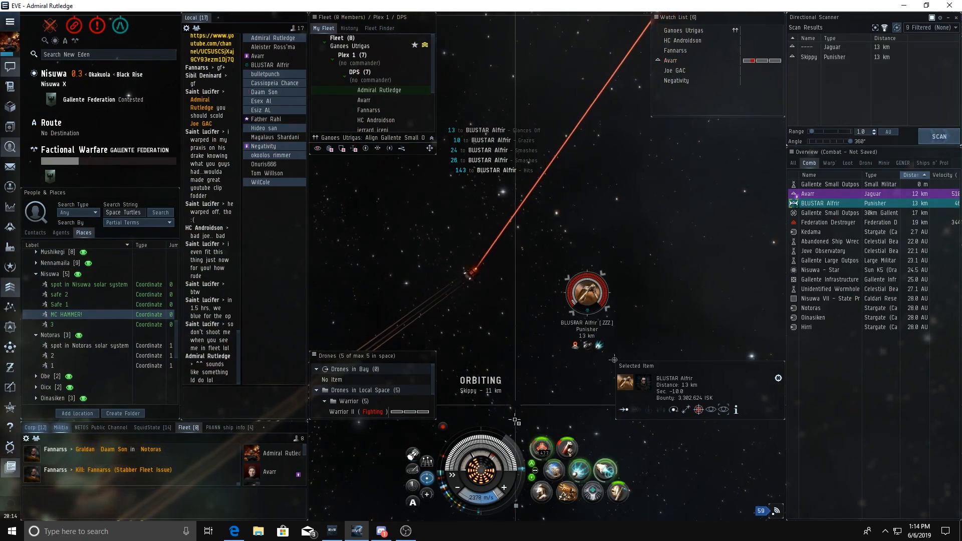
mouse_move(541, 448)
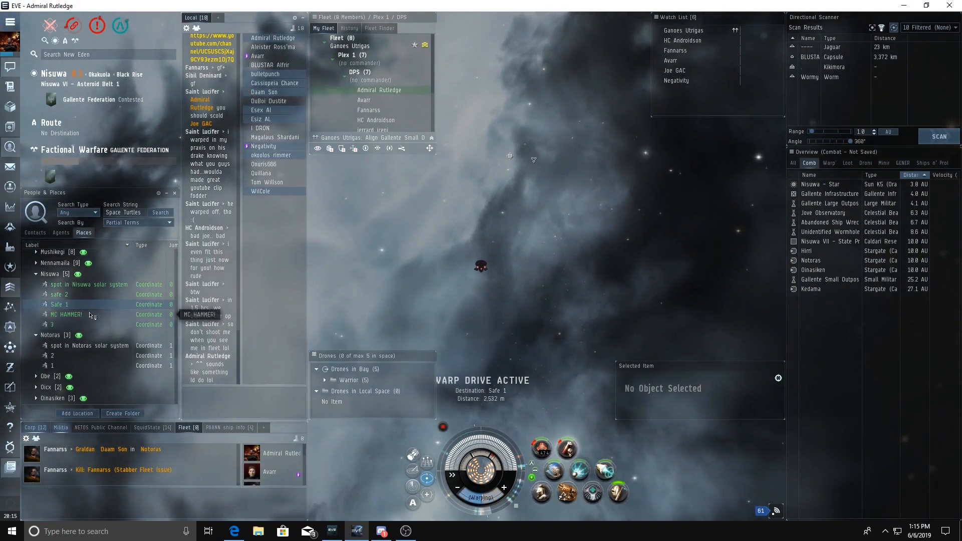
Warp to the MC HAMMER! saved location near Nisuwa IX Moon 4
right_click(67, 315)
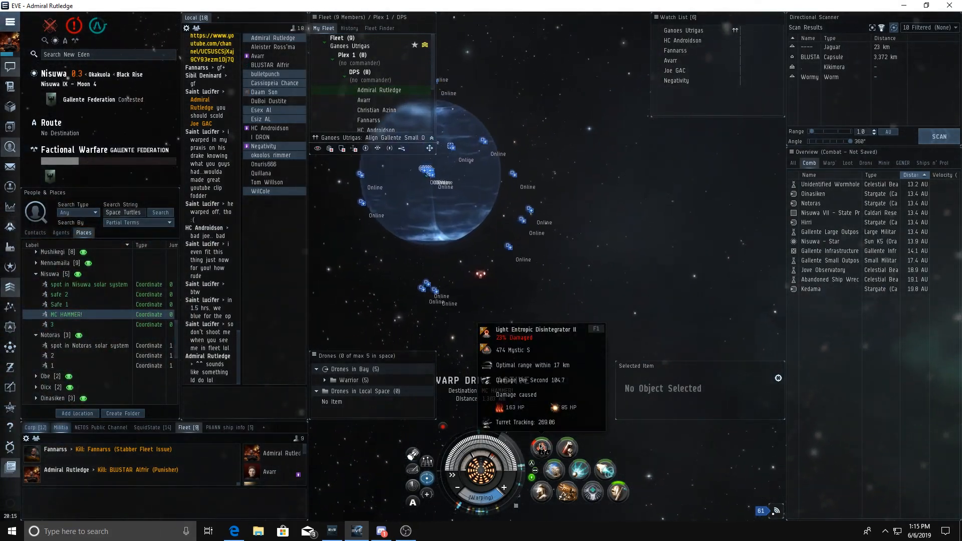
Bring up context options on the BLUSTAR Alfrir Punisher kill link
right_click(539, 447)
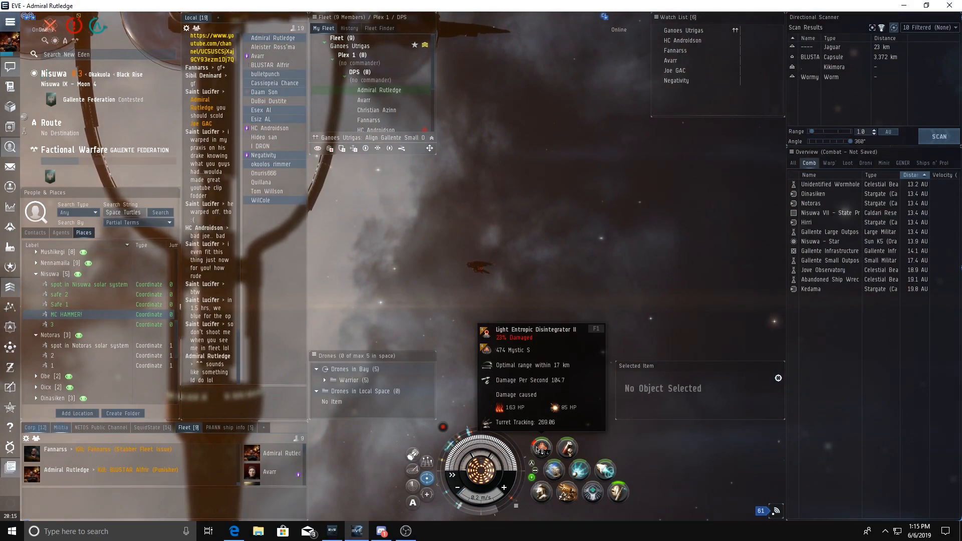
right_click(541, 447)
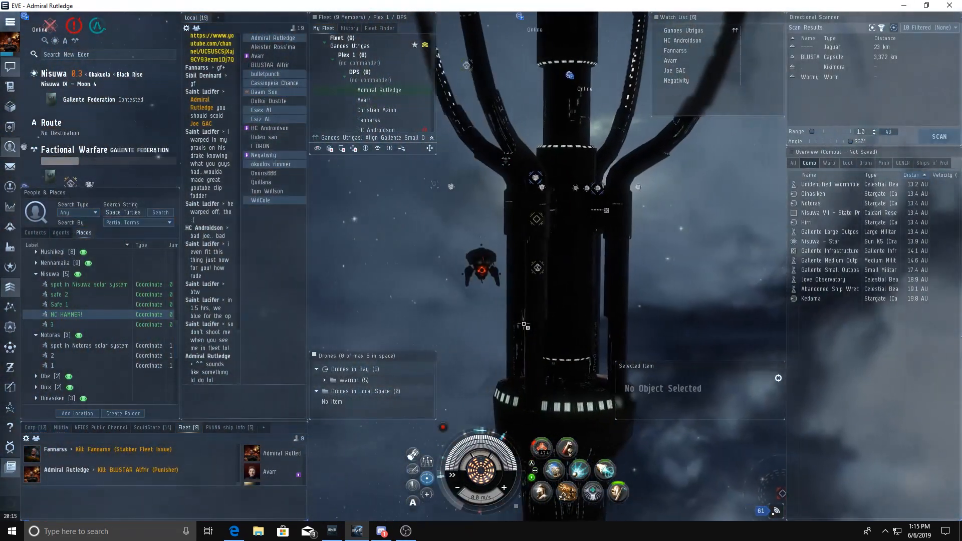
mouse_move(542, 448)
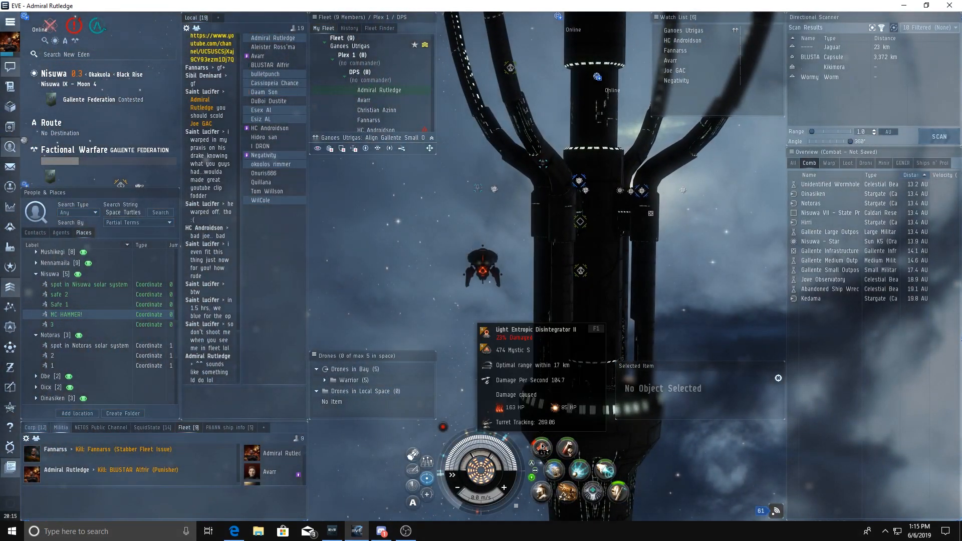
mouse_move(508, 345)
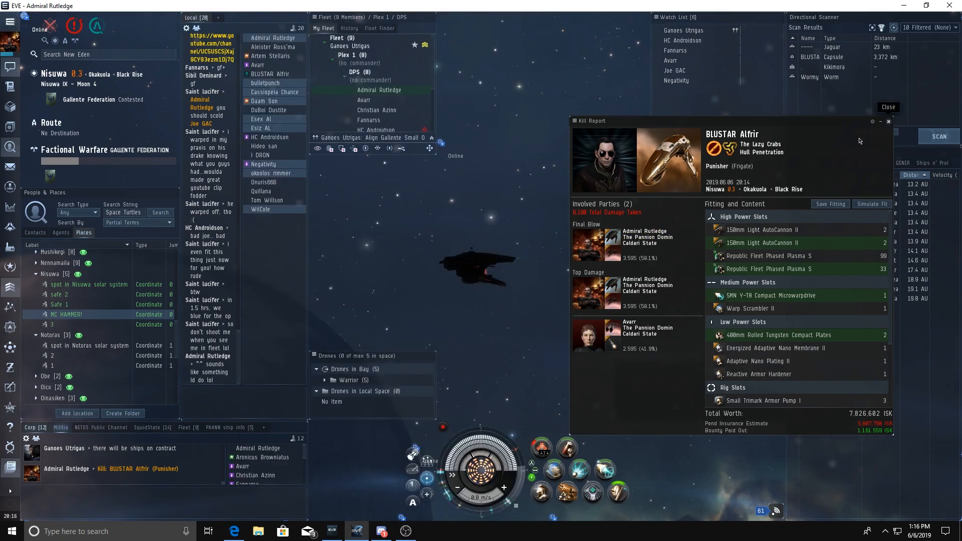
Reopen the BLUSTAR Alfrir kill report, scroll through fitting to cargo, and close it
click(888, 107)
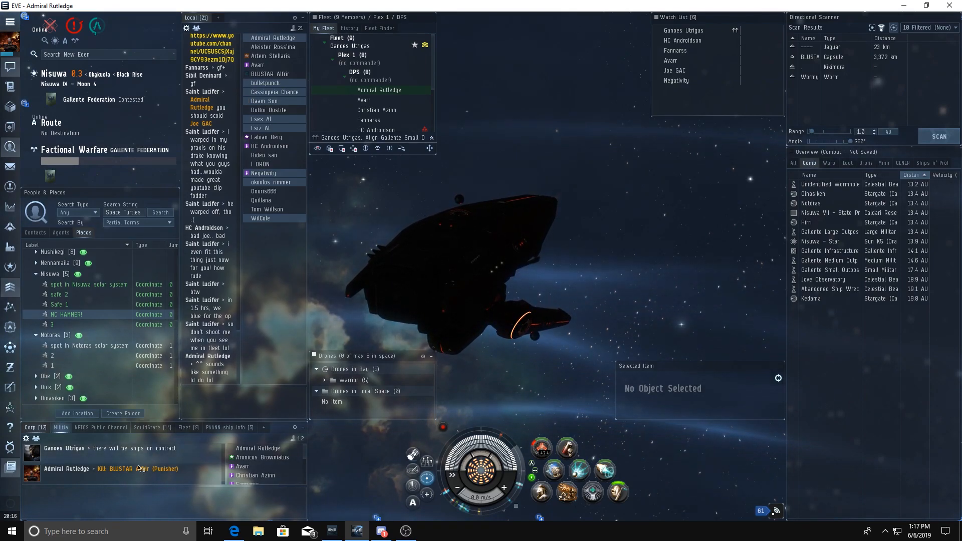
click(123, 468)
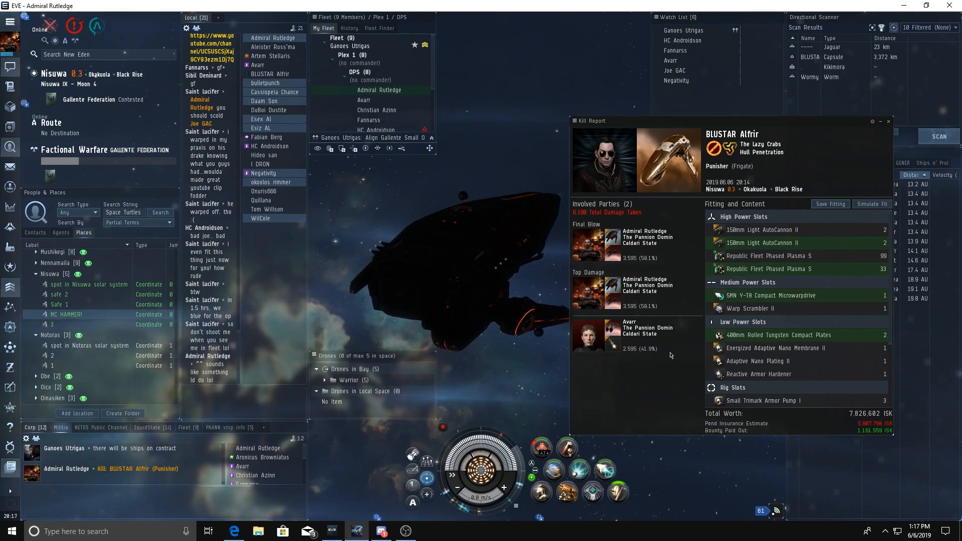
scroll(down, 3)
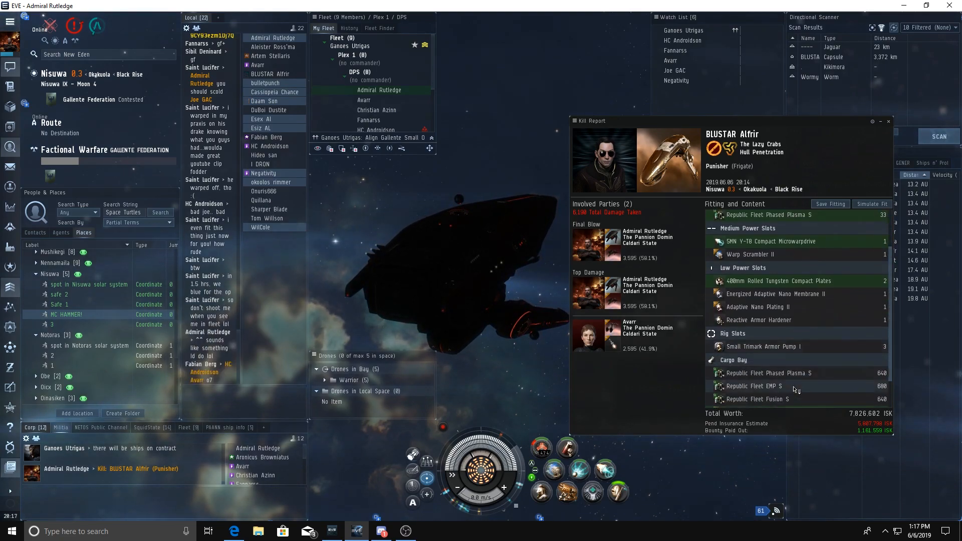
scroll(down, 3)
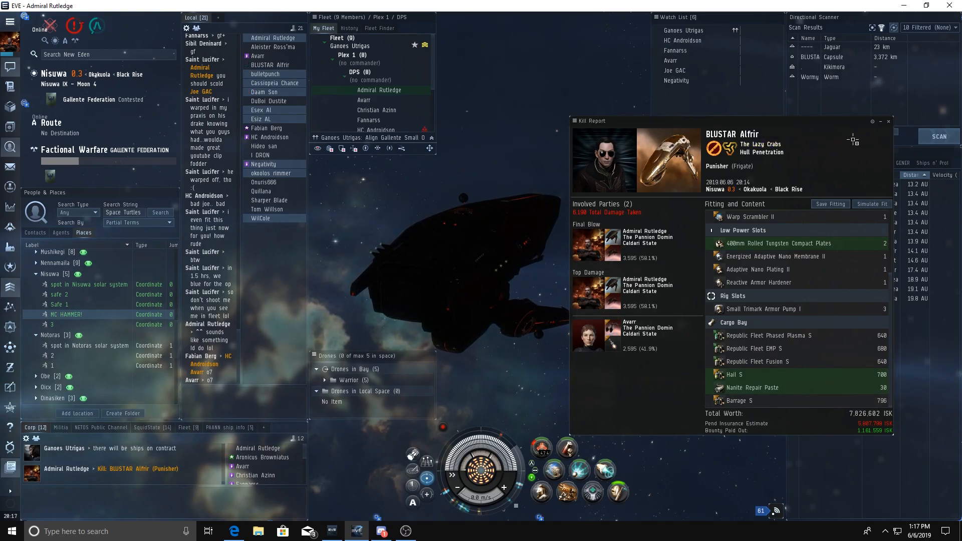
mouse_move(888, 121)
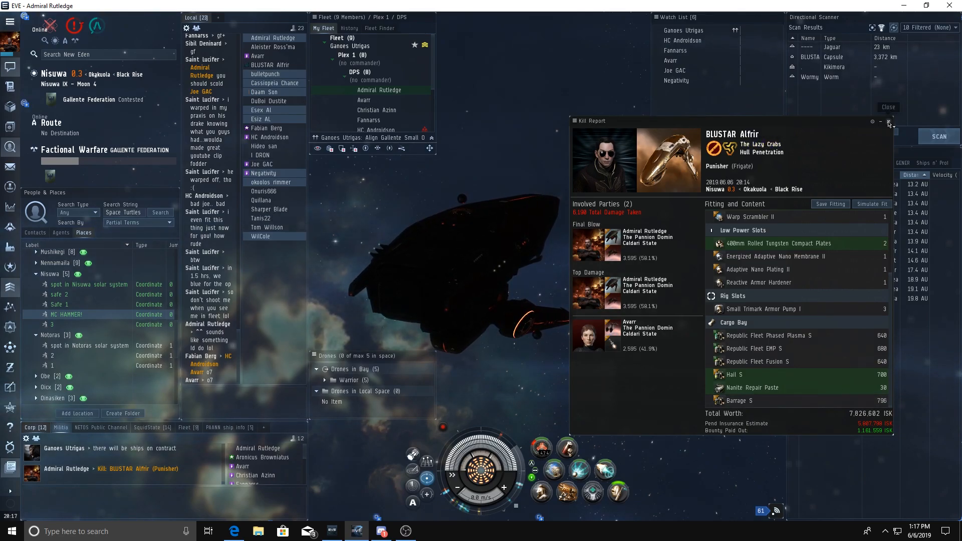
click(889, 121)
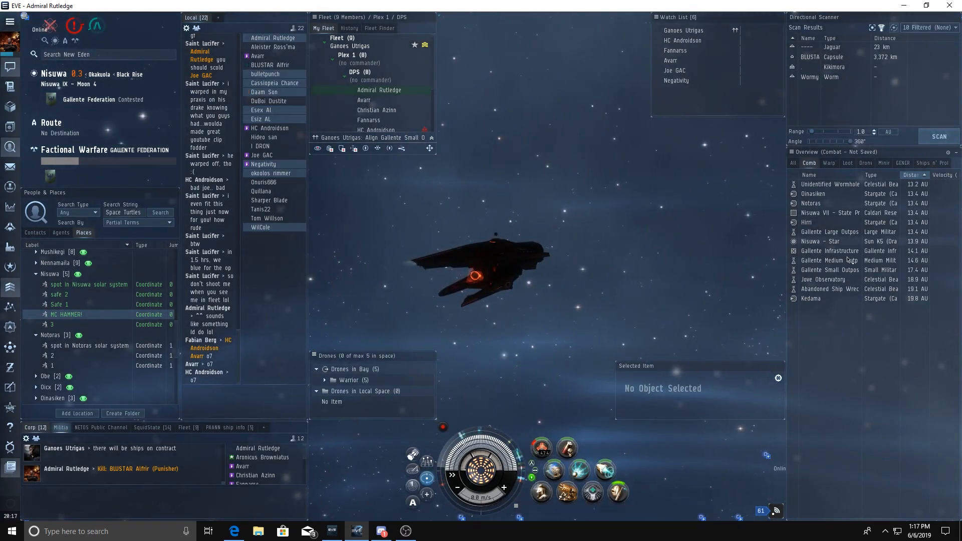
mouse_move(831, 251)
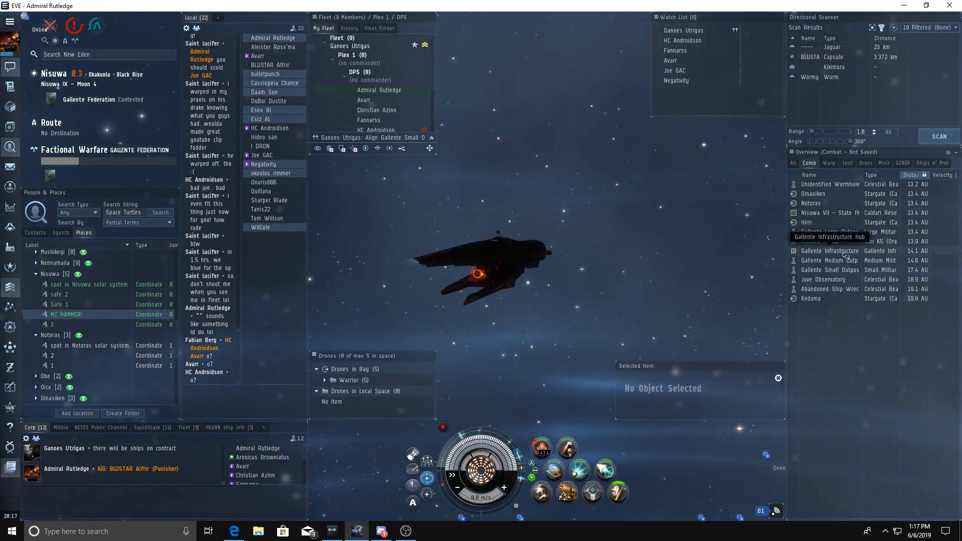
click(831, 232)
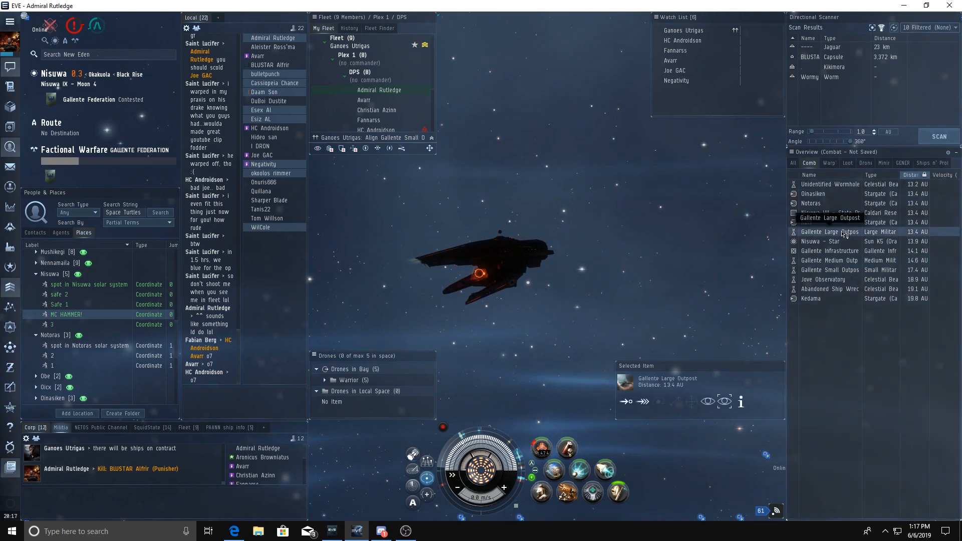
click(830, 232)
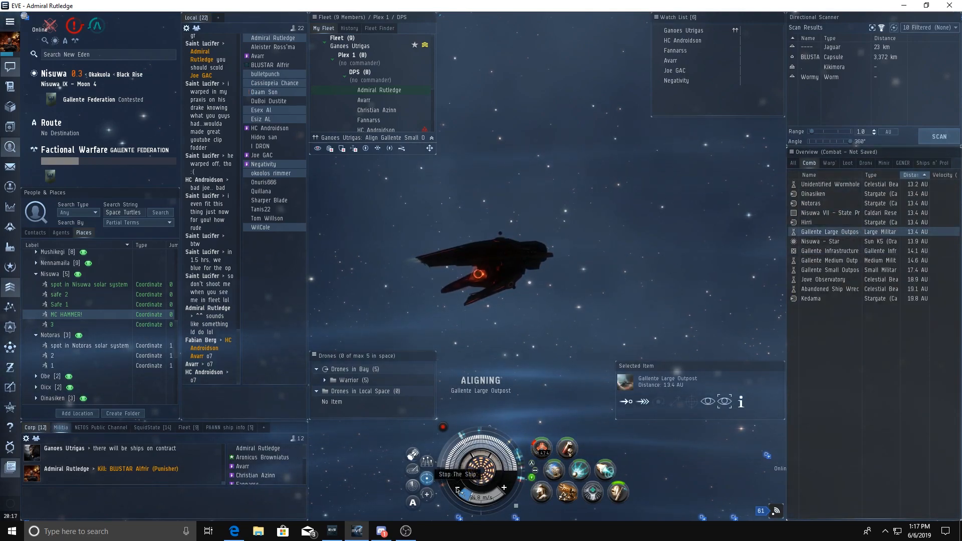
click(456, 474)
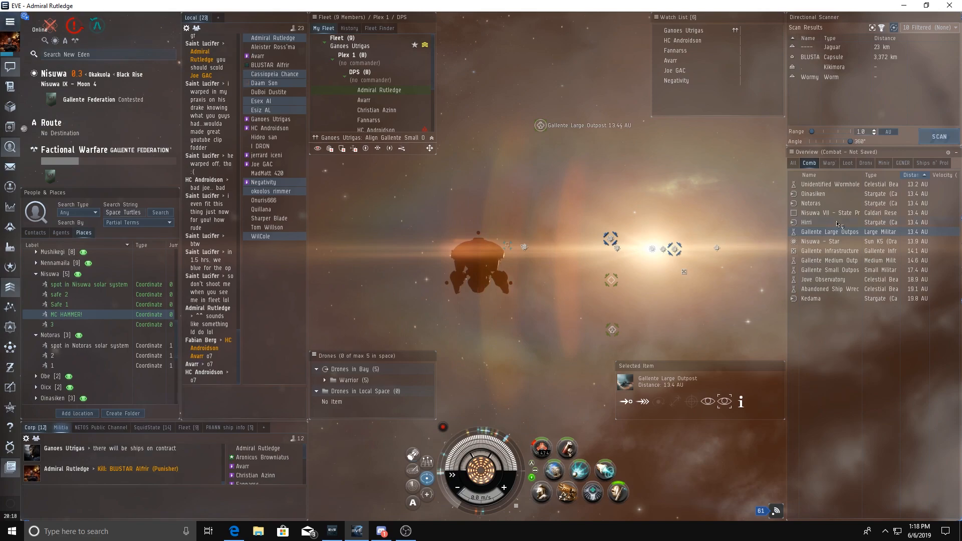
mouse_move(830, 232)
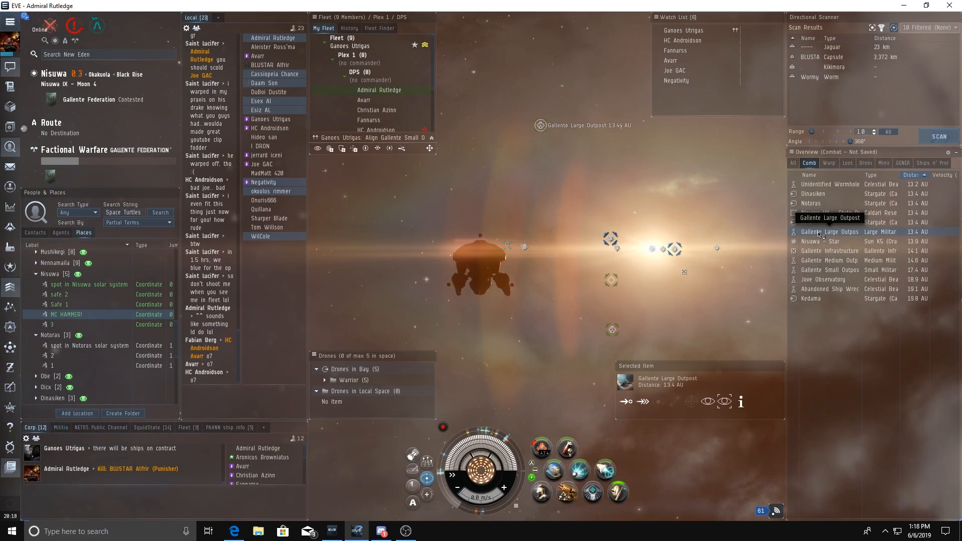
right_click(830, 232)
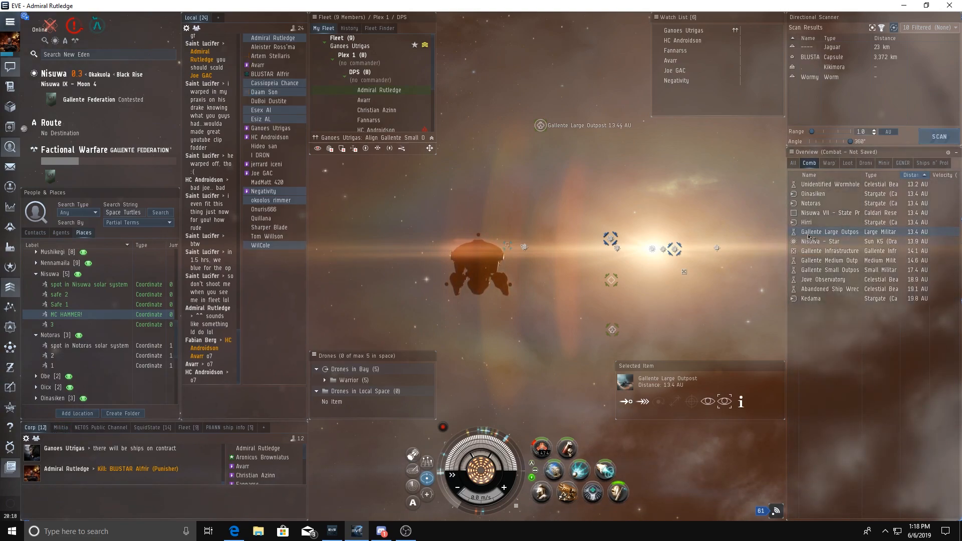
right_click(831, 233)
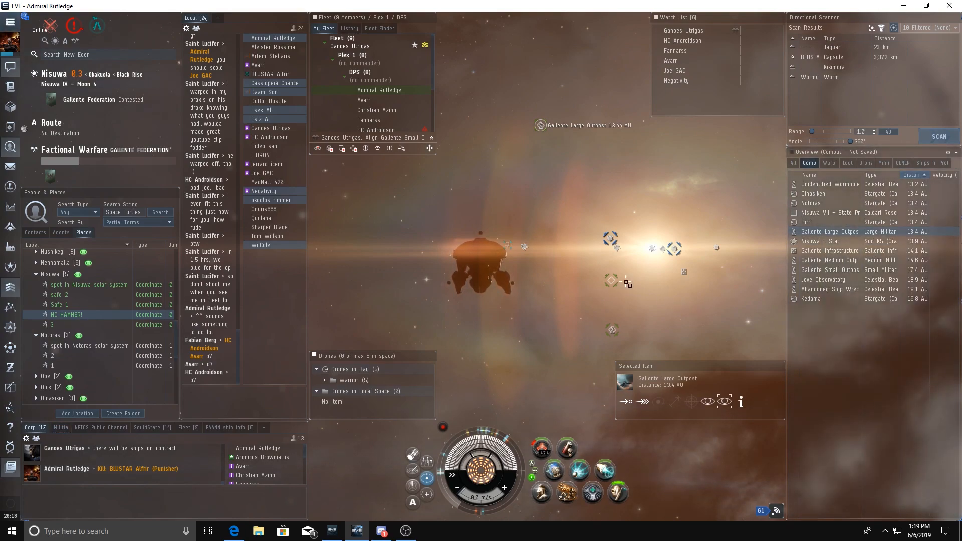
Warp to within 0 m of the Gallente Large Outpost
right_click(830, 232)
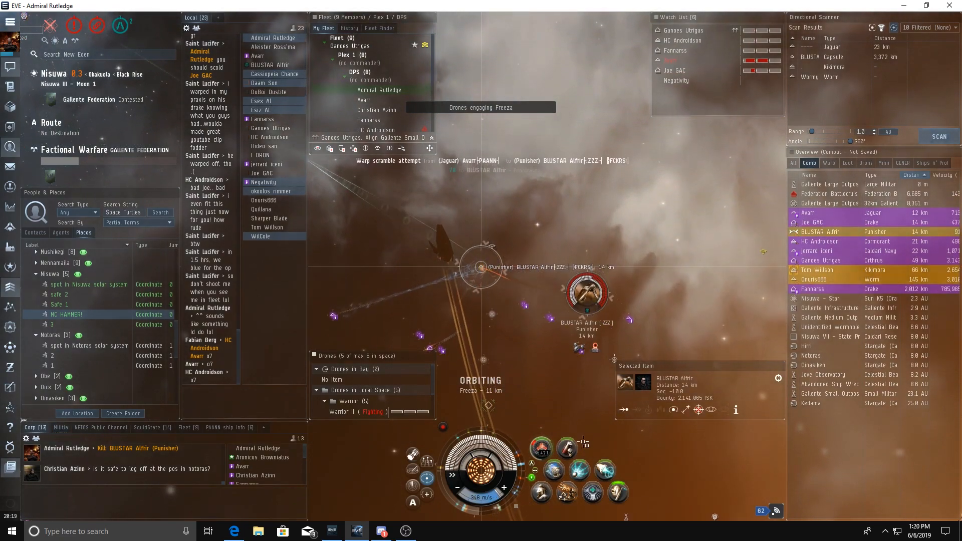
mouse_move(553, 471)
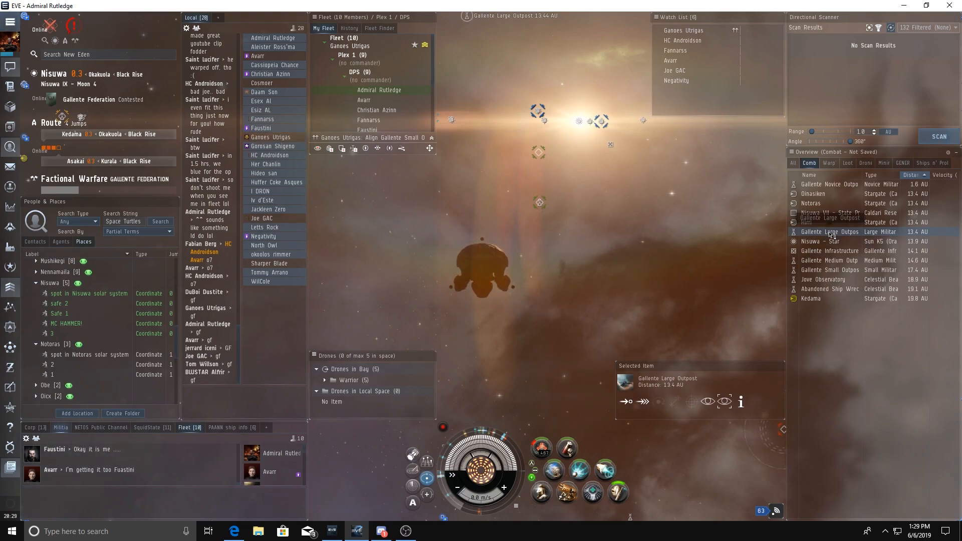
Bring up the warp options for the Gallente Large Outpost in the Overview
right_click(829, 231)
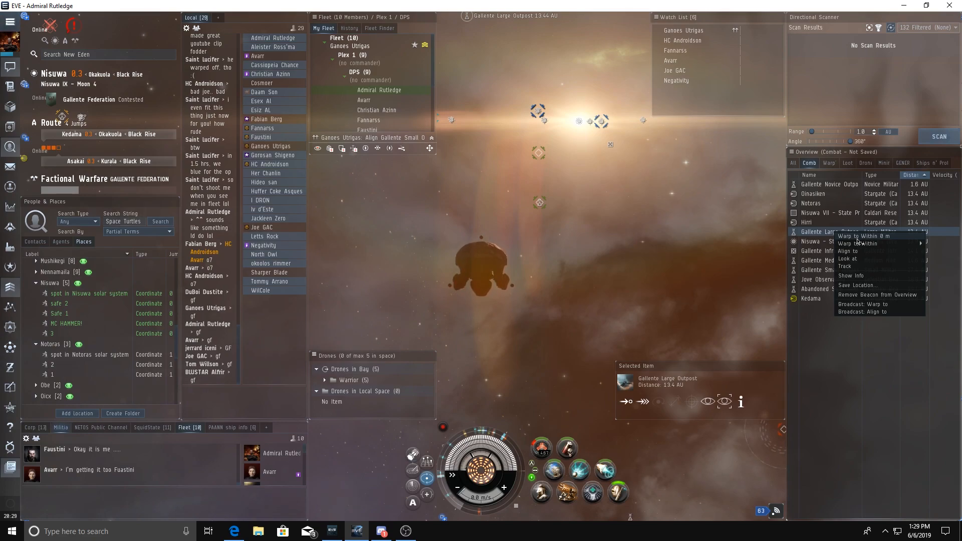
mouse_move(859, 243)
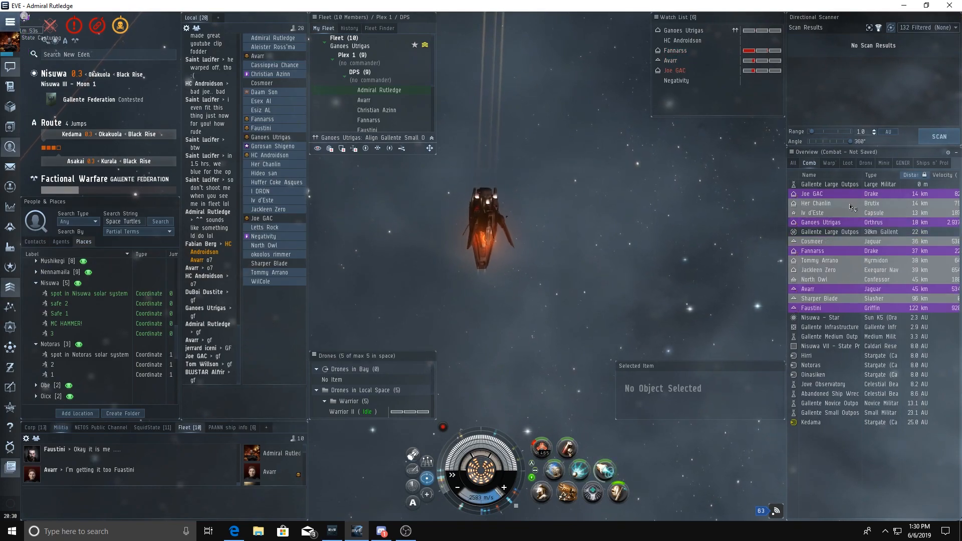
click(817, 213)
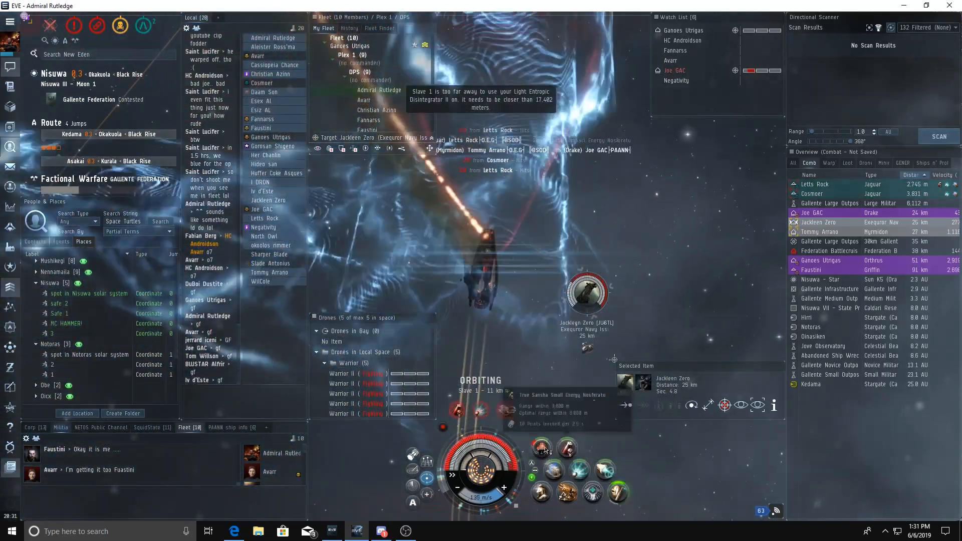
mouse_move(540, 448)
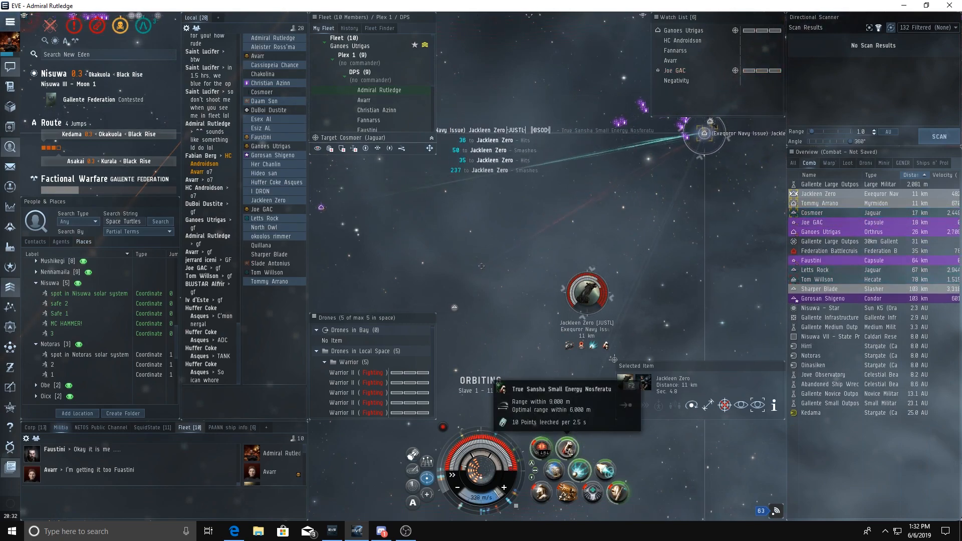
Open the context menu while orbiting the Exequror Navy Issue
right_click(588, 295)
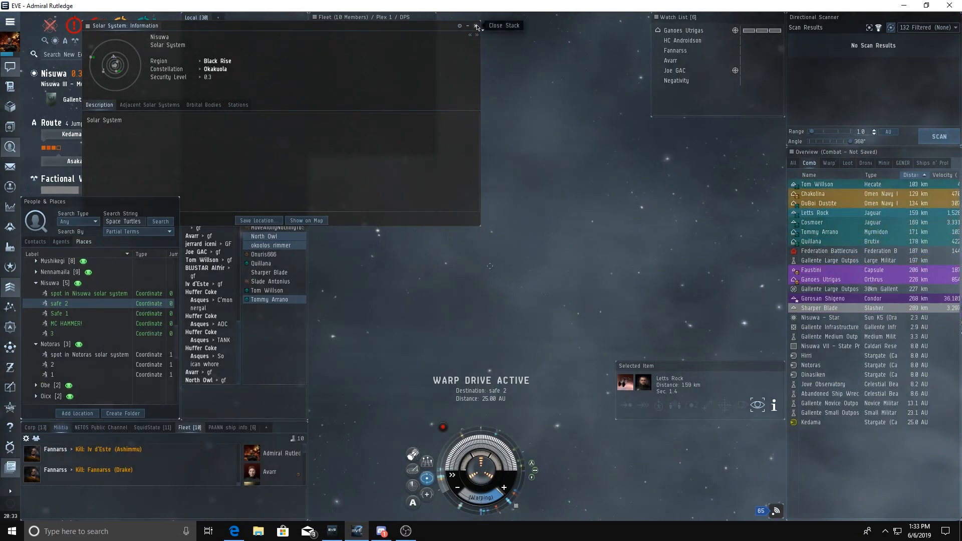
Close the Solar System Information window
click(478, 25)
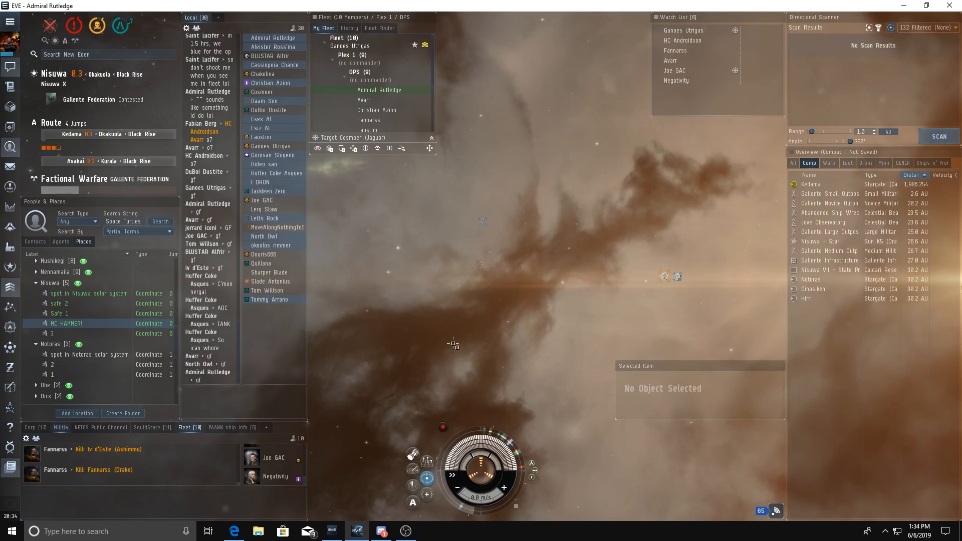
mouse_move(474, 311)
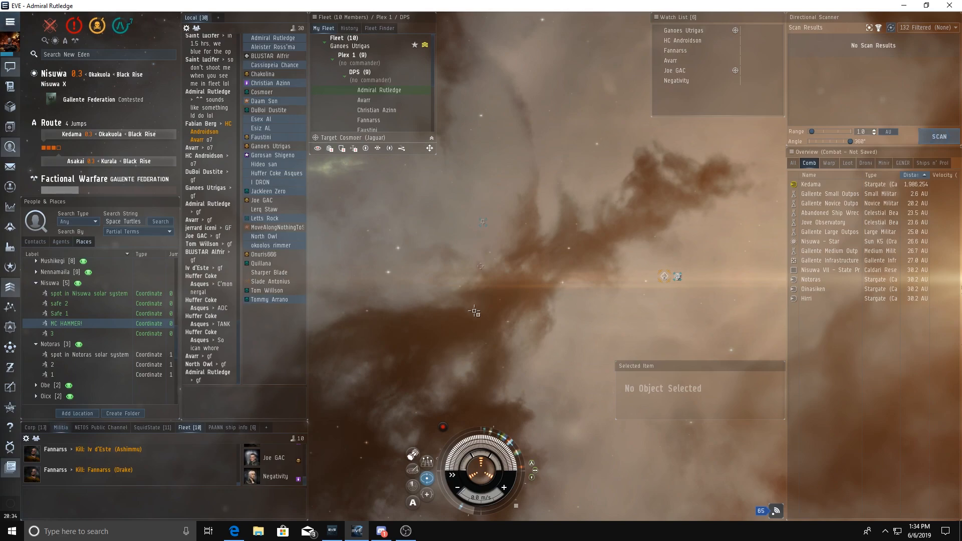